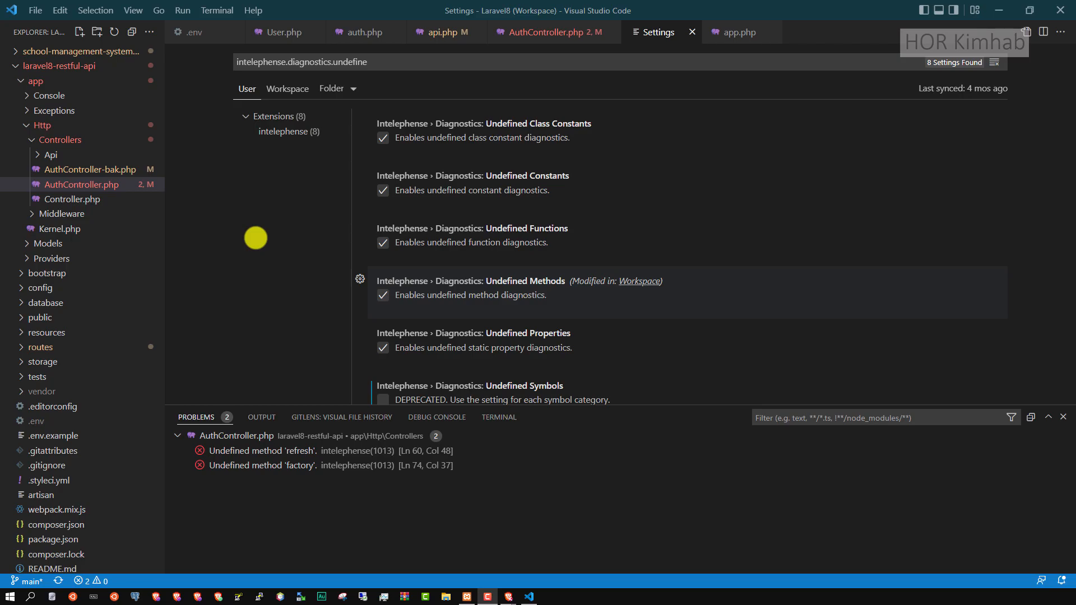
pyautogui.moveTo(537, 31)
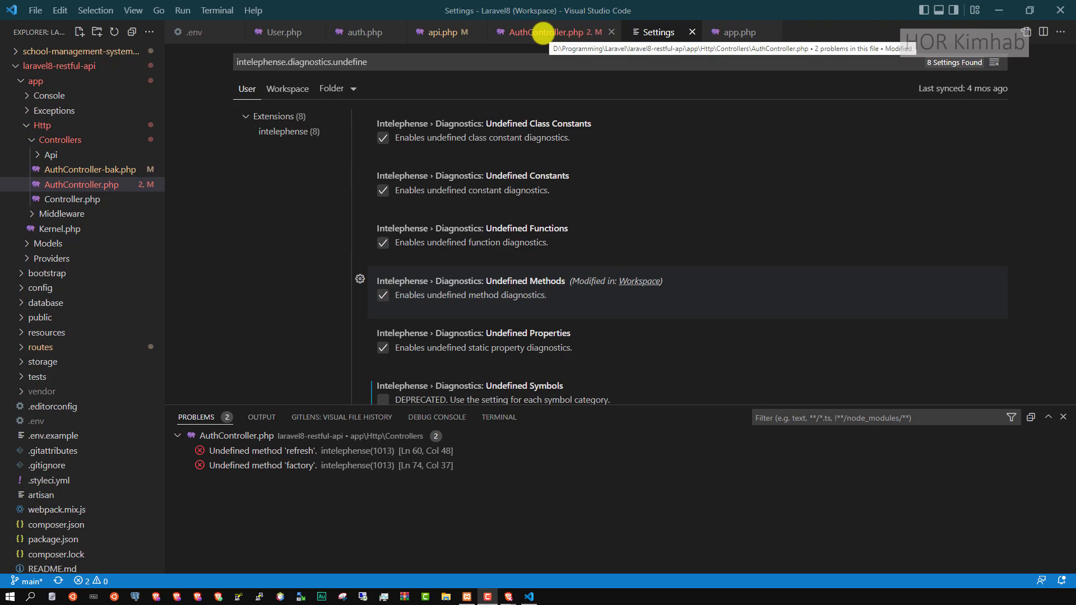
# - Switch to AuthController.php to view the undefined 'refresh' and 'factory' method errors
pyautogui.click(549, 32)
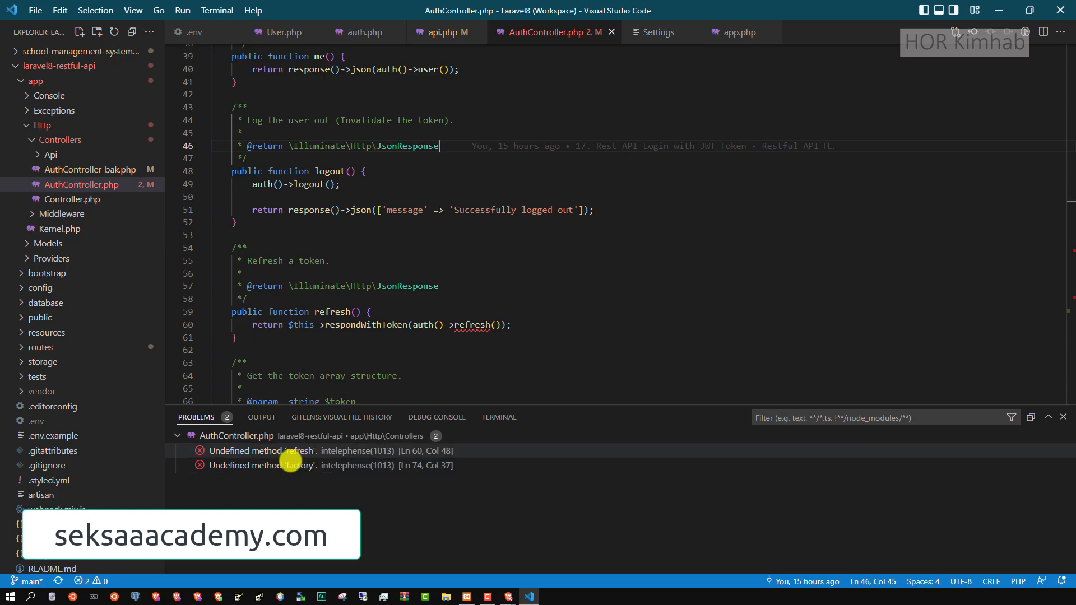
pyautogui.moveTo(301, 469)
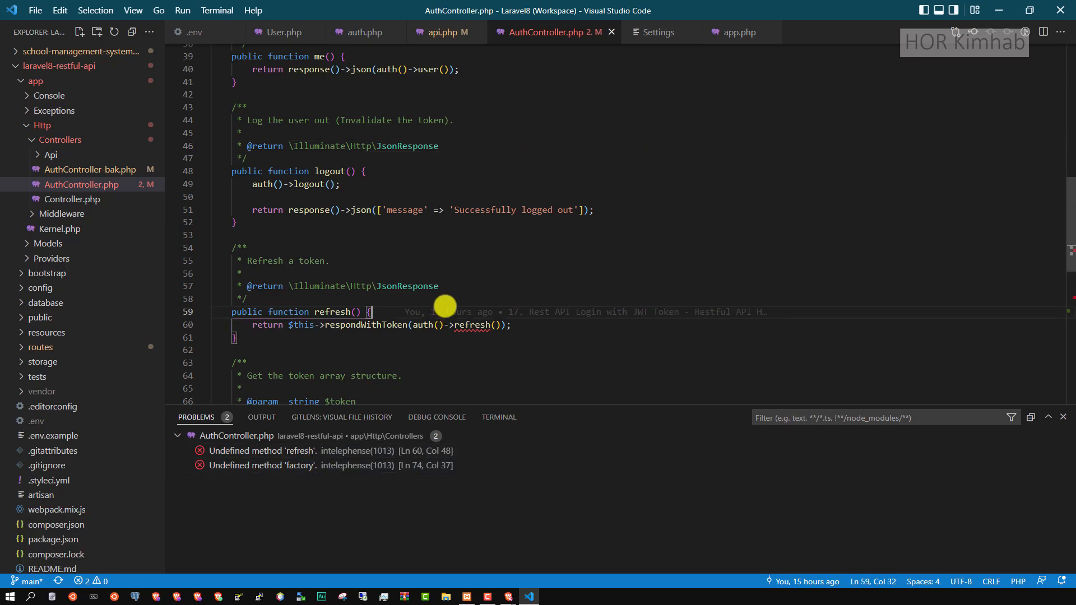
pyautogui.moveTo(517, 297)
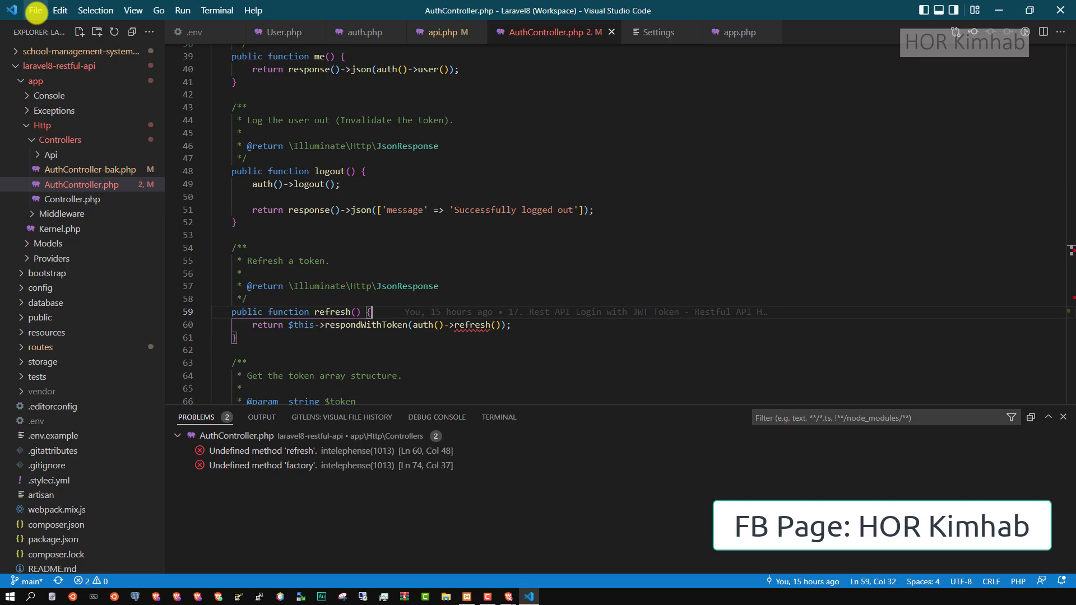
# - Reopen the Settings editor through File > Preferences > Settings
pyautogui.click(36, 10)
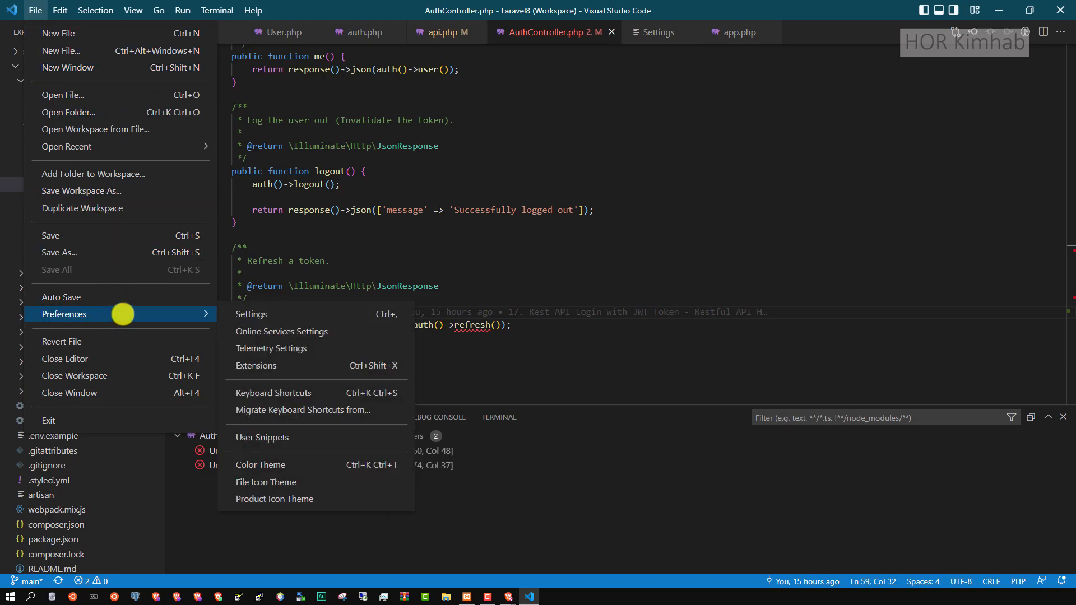
pyautogui.moveTo(198, 323)
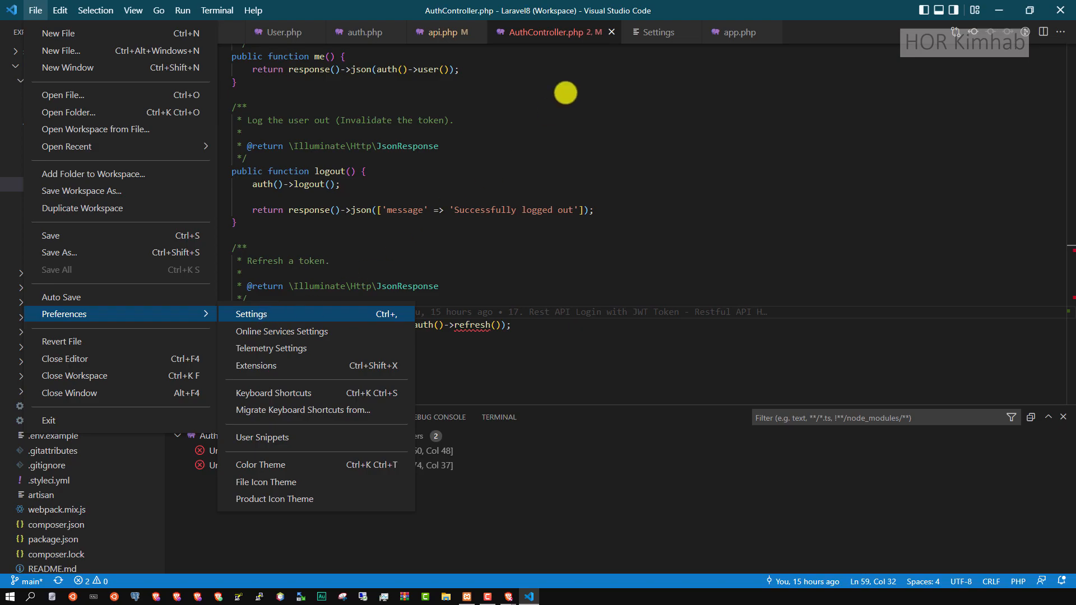
pyautogui.click(252, 314)
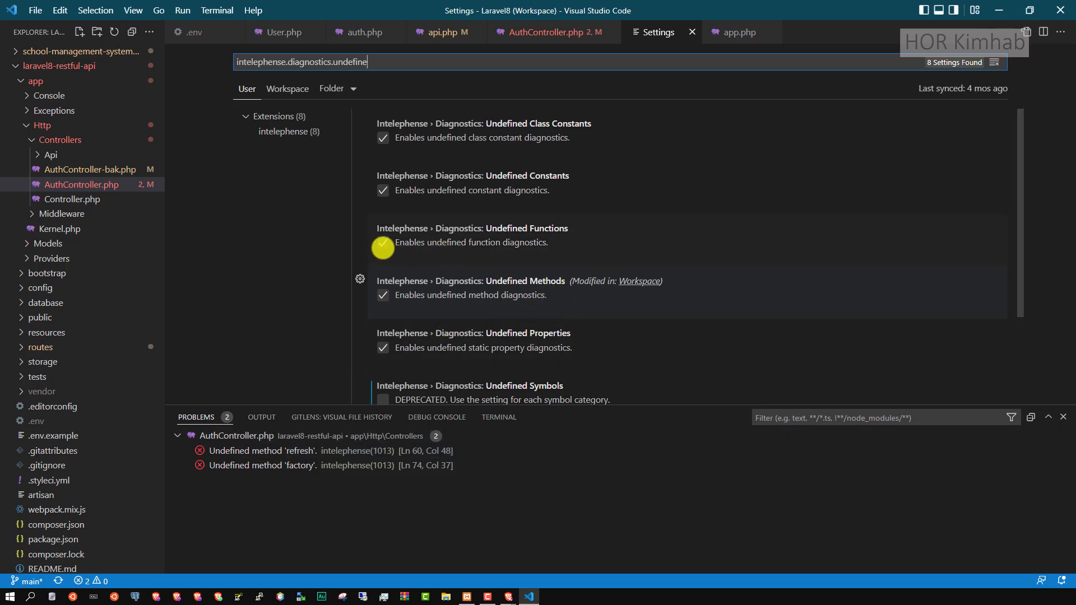
pyautogui.moveTo(383, 243)
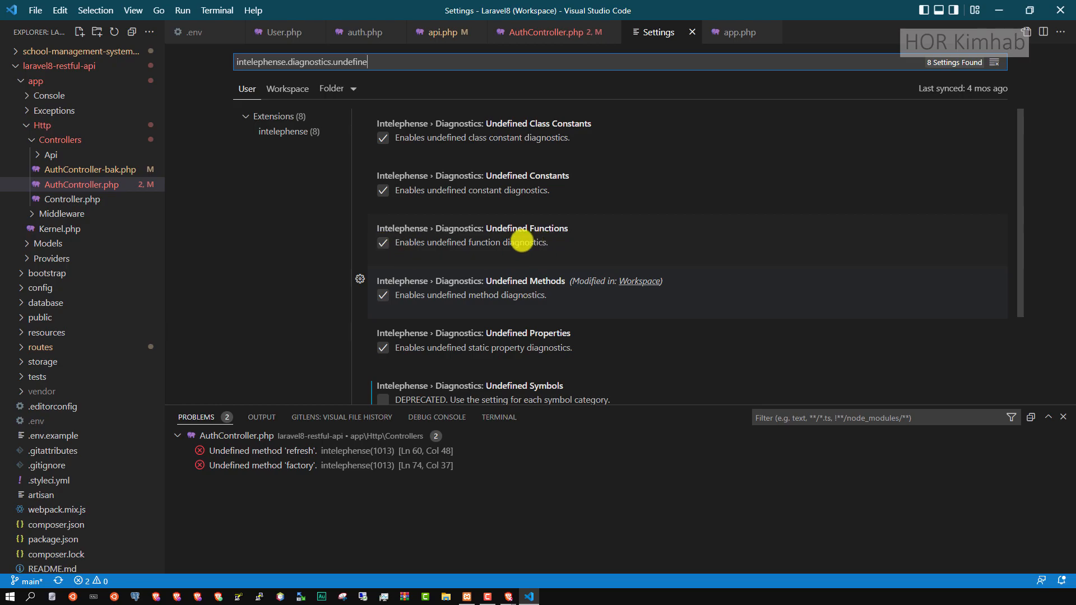
# - Scroll to Intelephense › Diagnostics: Undefined Methods and uncheck it
pyautogui.scroll(-3)
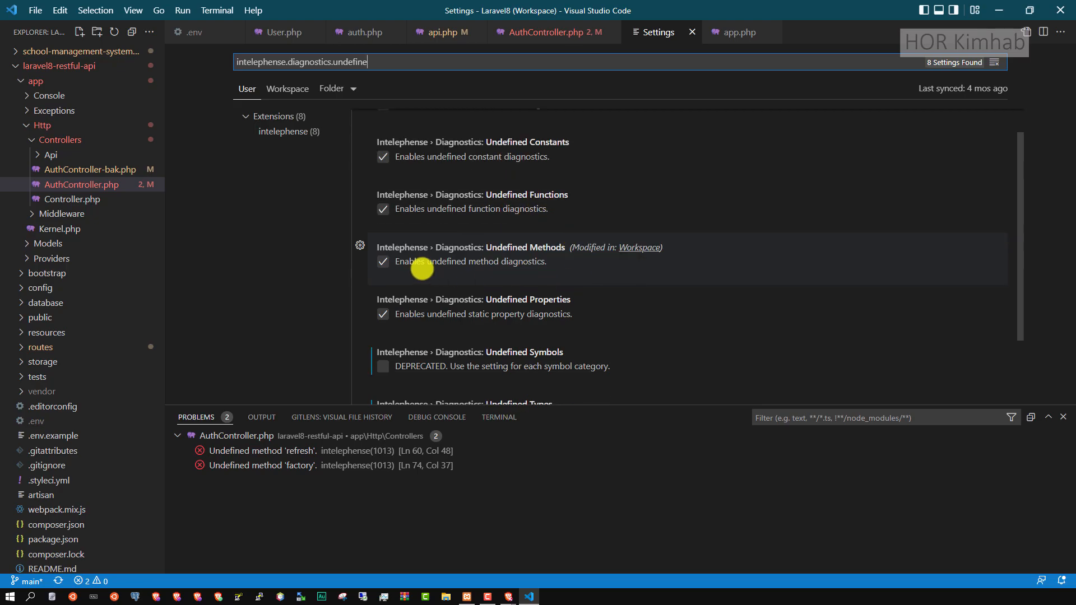
pyautogui.moveTo(282, 451)
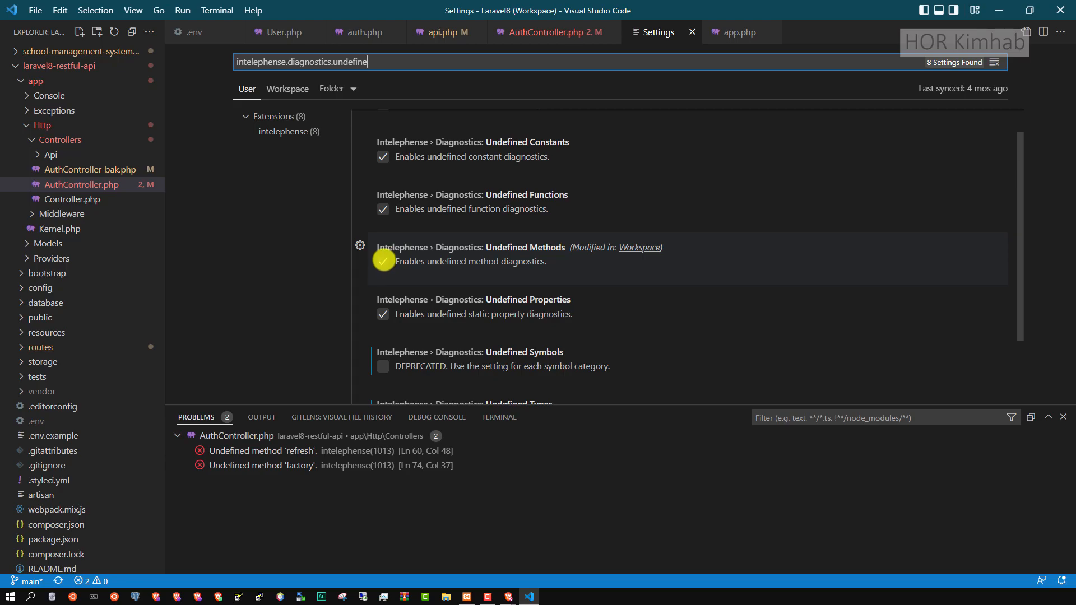
pyautogui.click(383, 262)
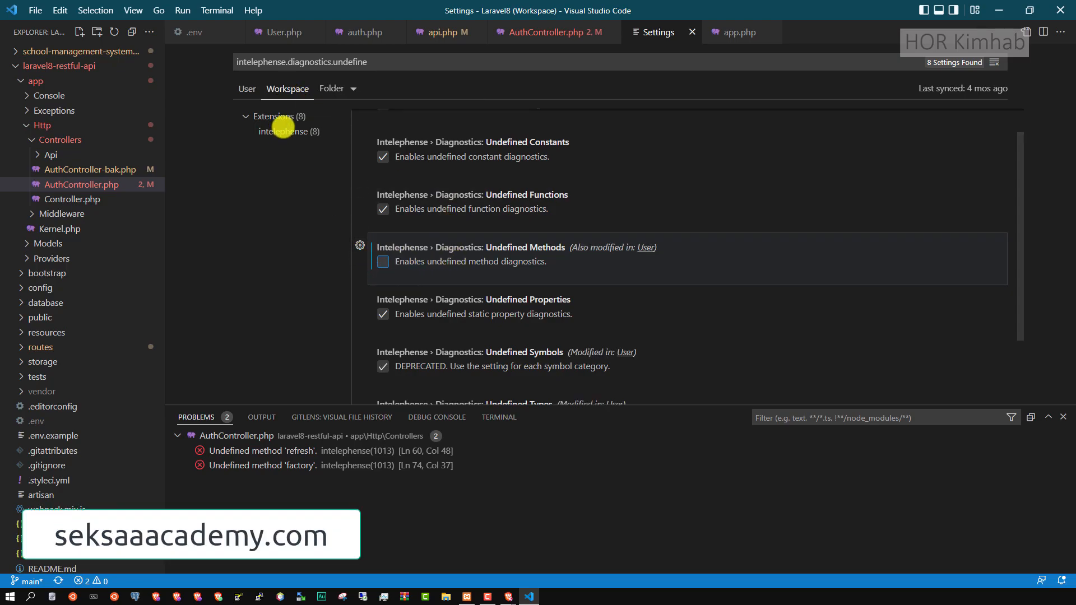
# - Turn off Undefined Methods in User and Workspace scopes, returning to AuthController.php
pyautogui.click(246, 89)
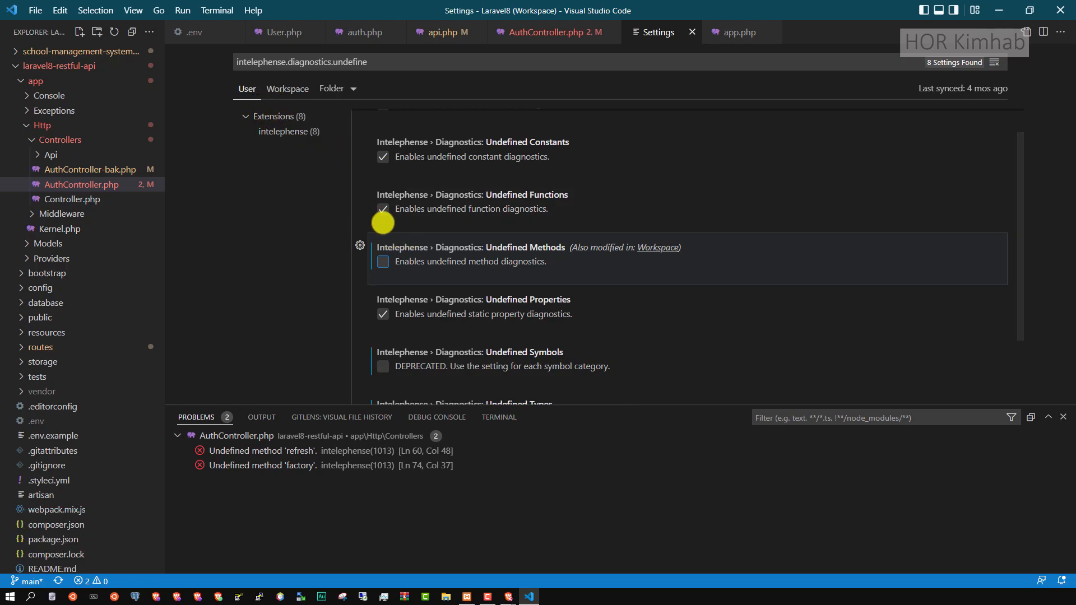
pyautogui.click(382, 262)
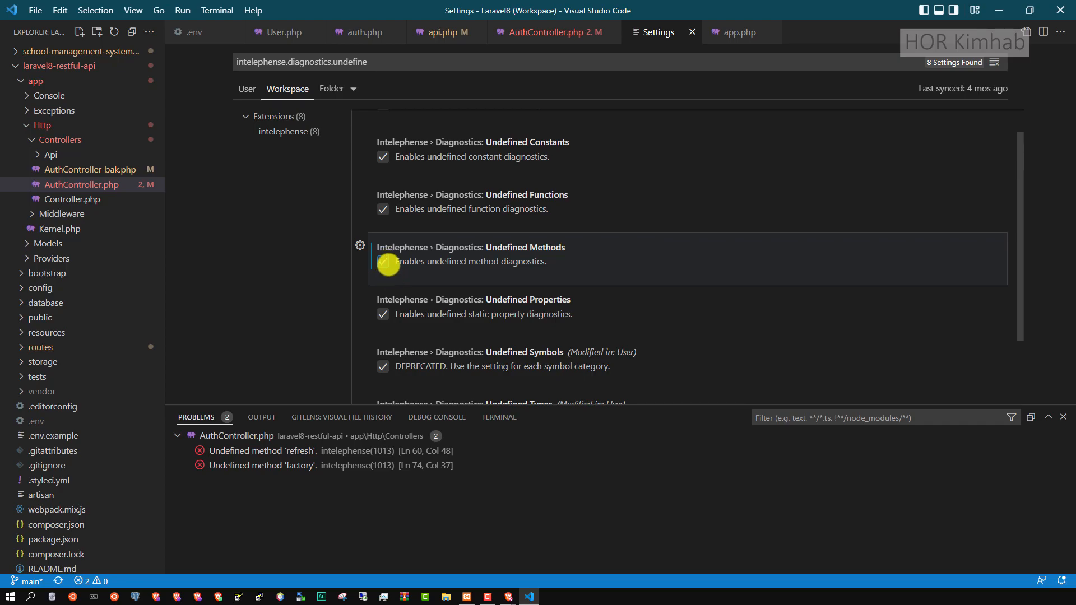
pyautogui.click(382, 261)
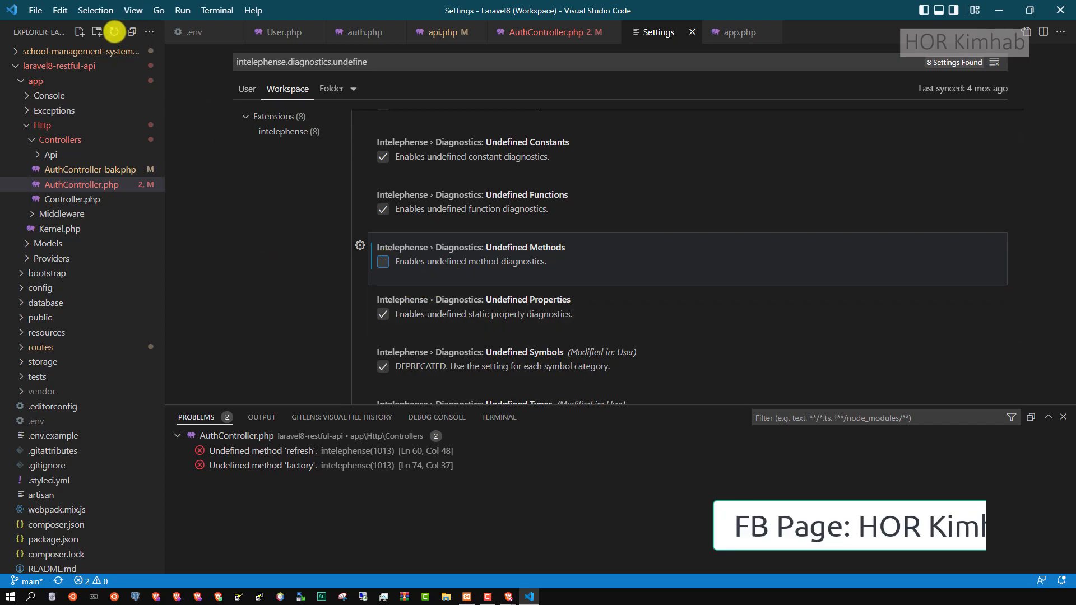
pyautogui.click(547, 32)
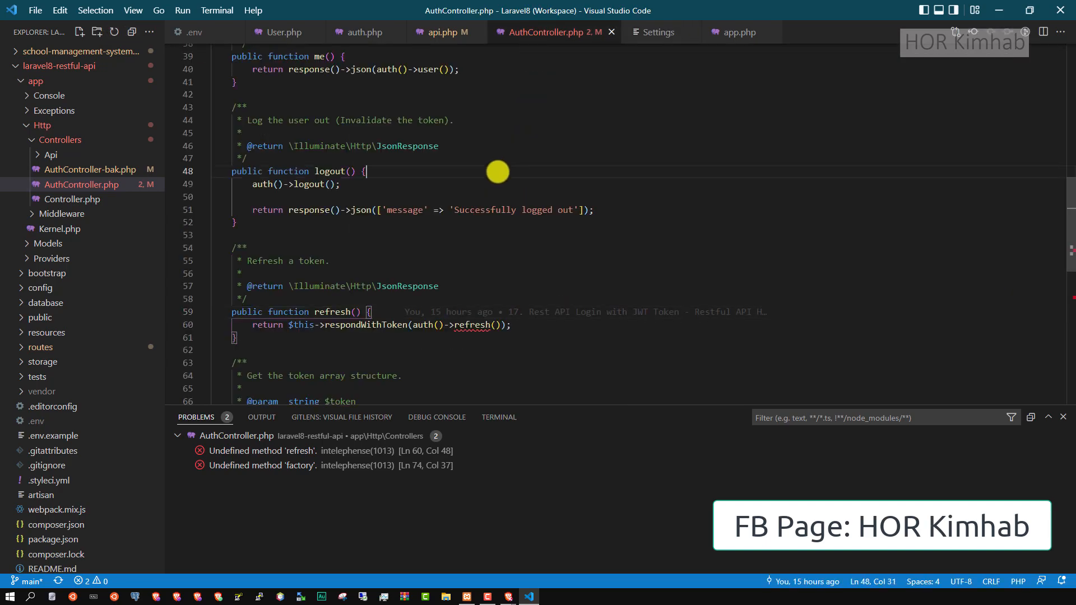
# - Save AuthController.php so Problems reports no problems detected
pyautogui.write('s')
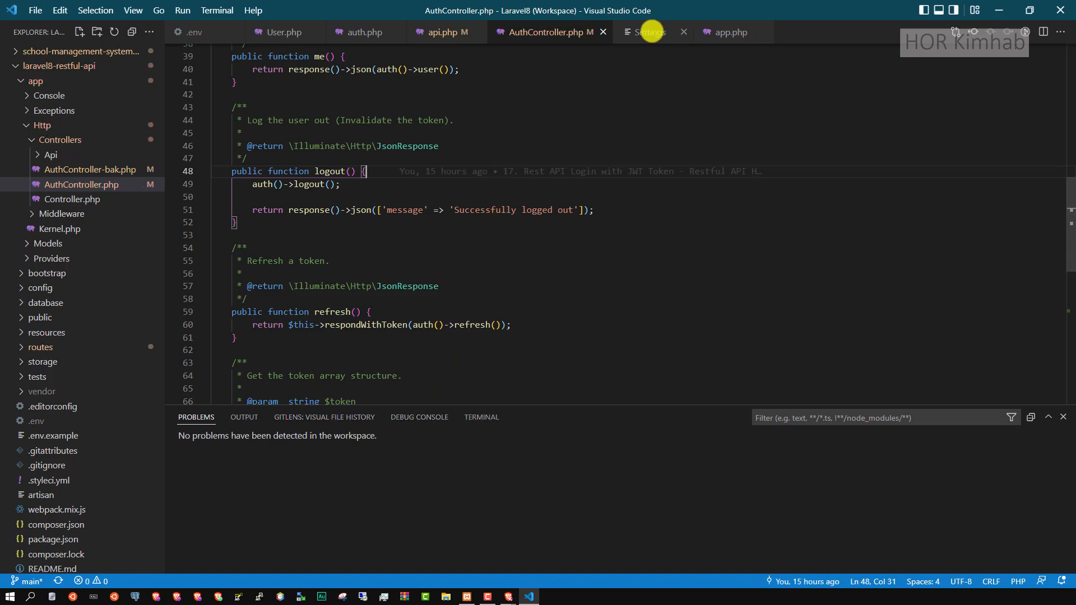
# - Back in Intelephense settings, review the Undefined Methods checkbox on the User and Workspace tabs
pyautogui.click(648, 32)
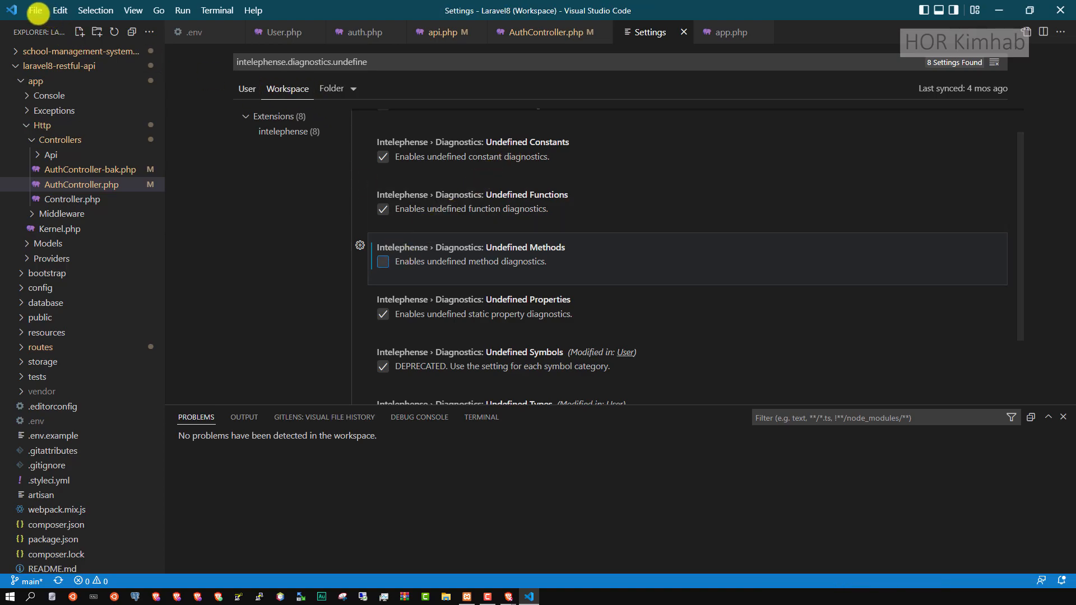
pyautogui.click(382, 261)
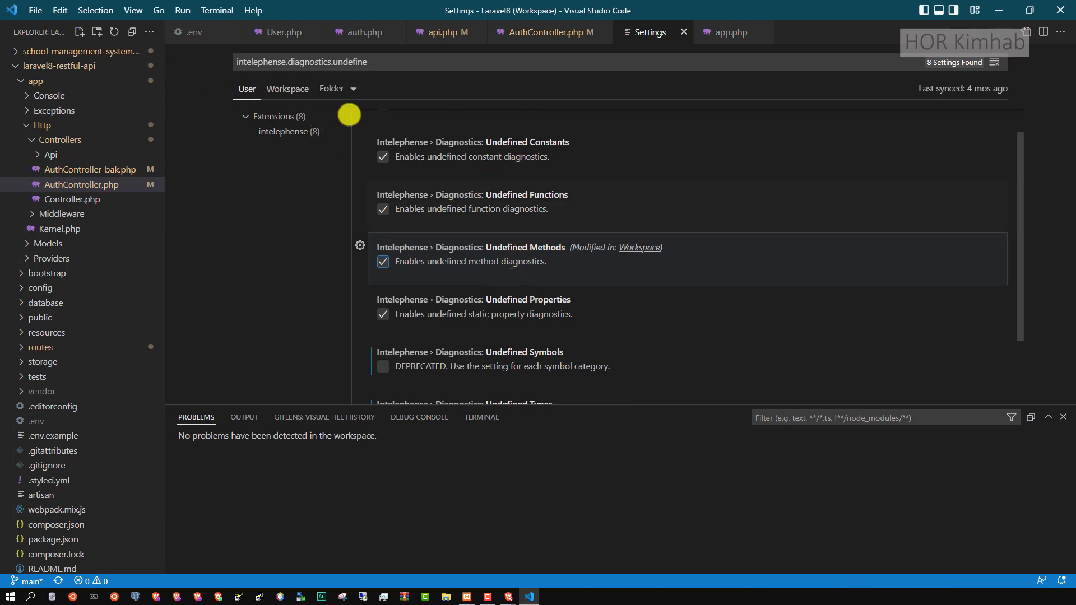
pyautogui.click(287, 88)
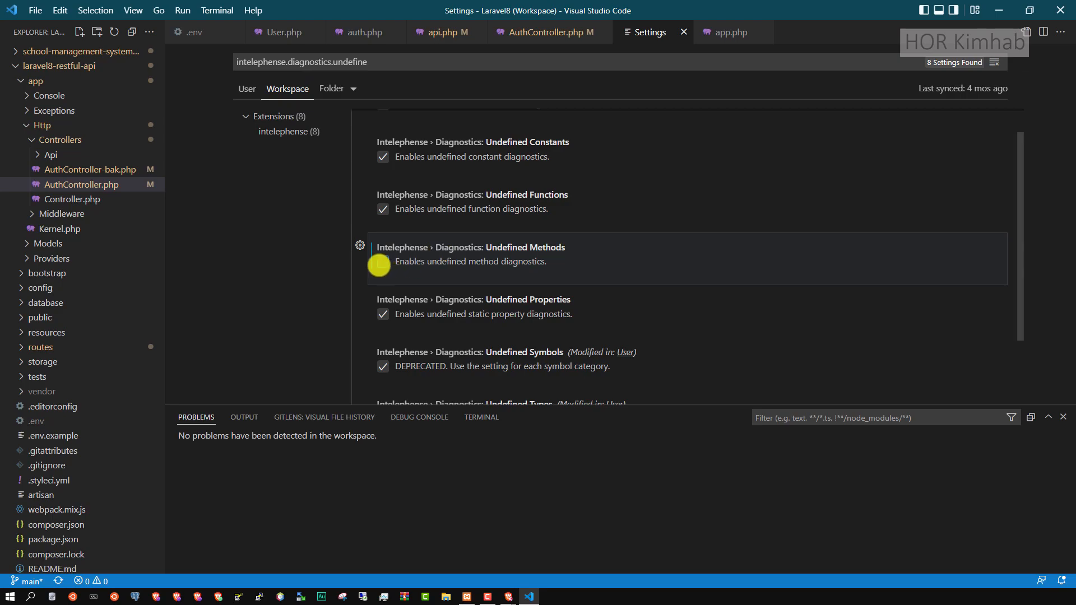
pyautogui.click(383, 261)
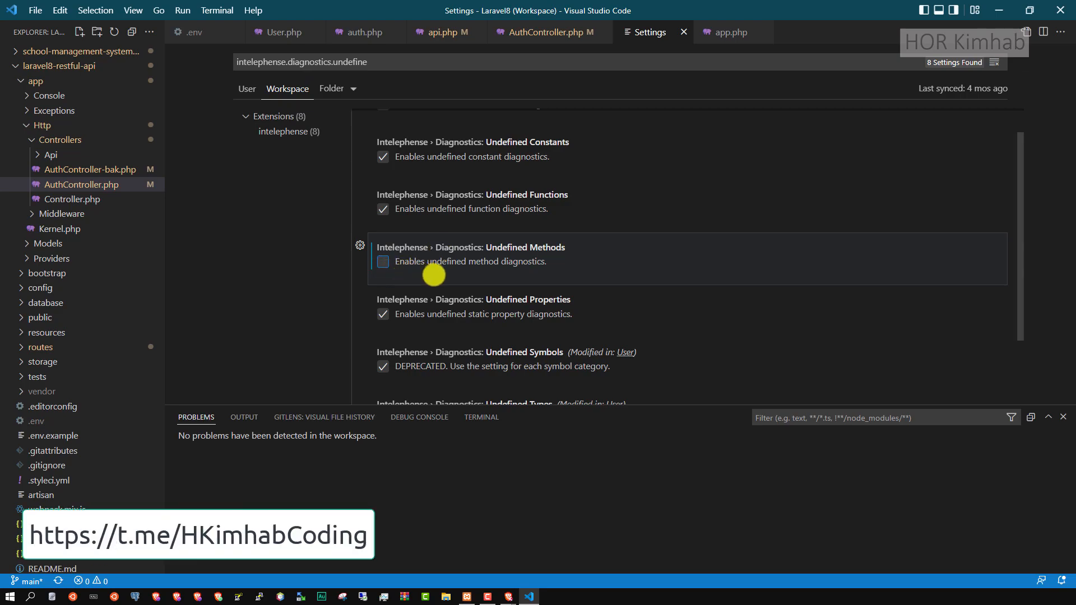
pyautogui.moveTo(446, 256)
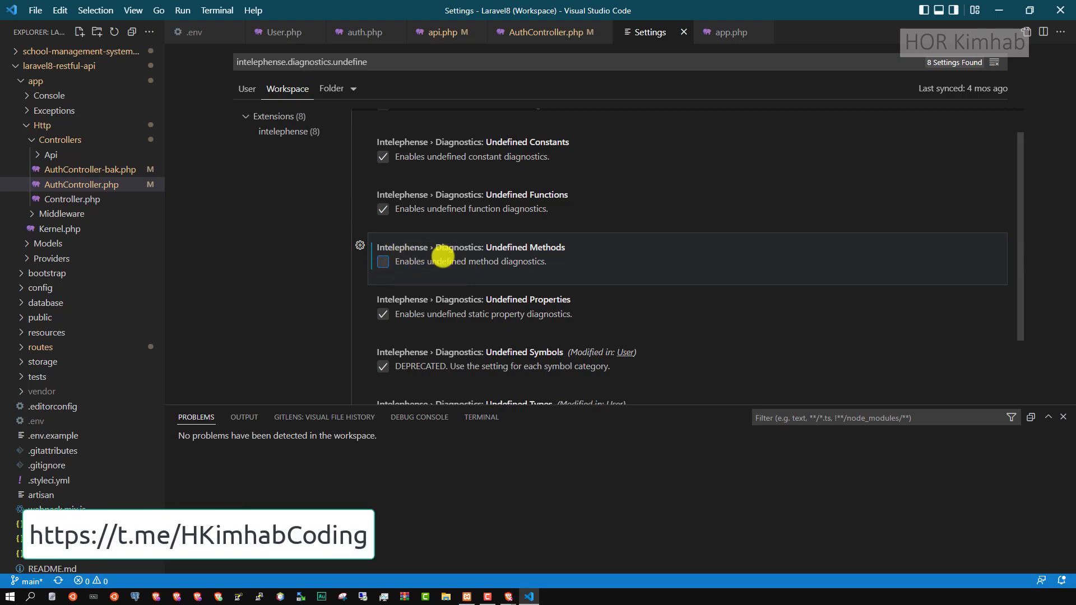